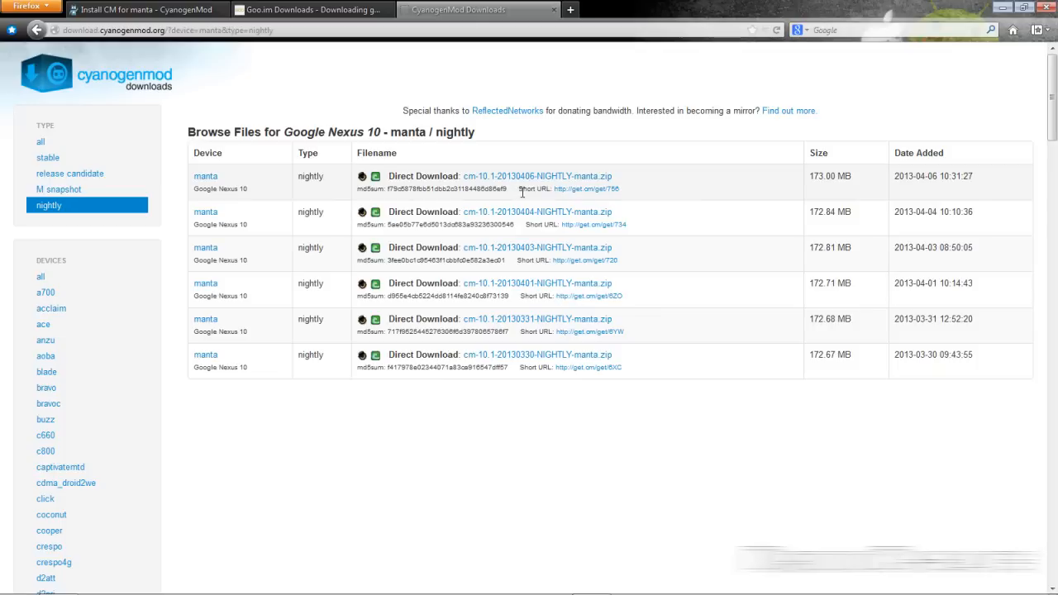
pyautogui.moveTo(174, 96)
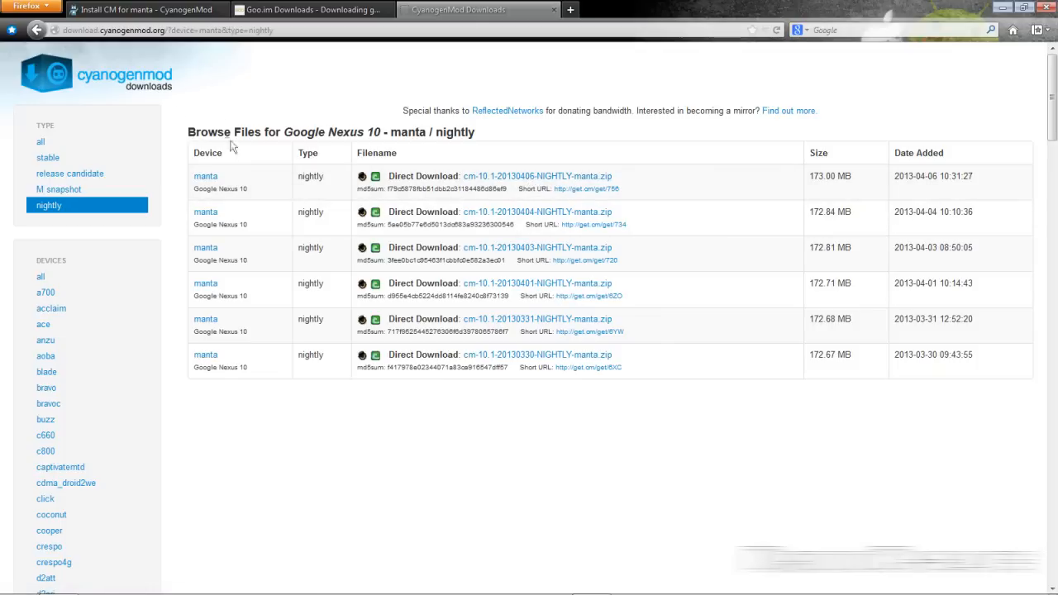
pyautogui.moveTo(335, 183)
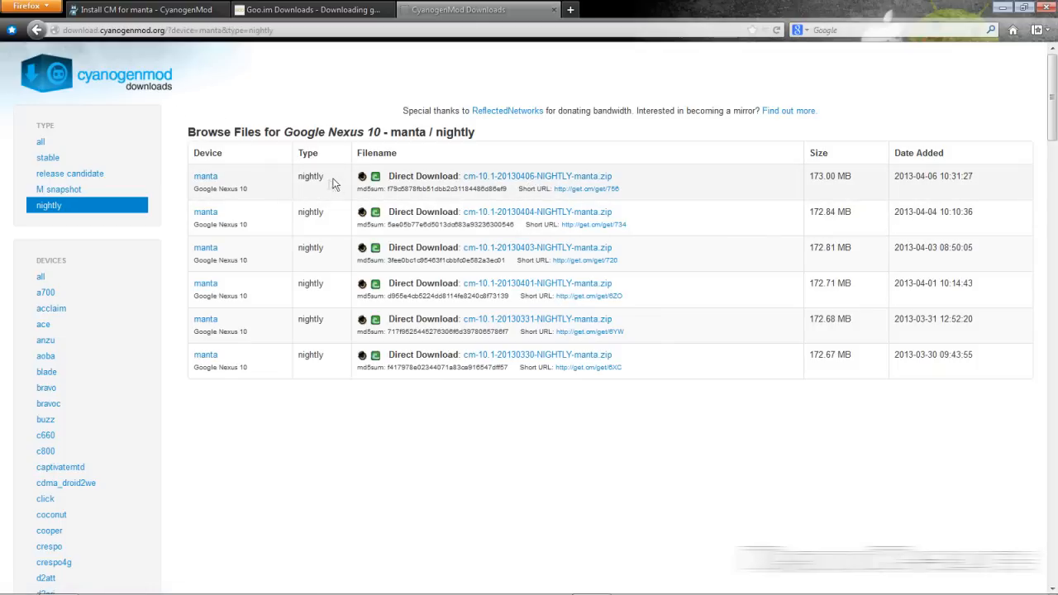
pyautogui.moveTo(584, 188)
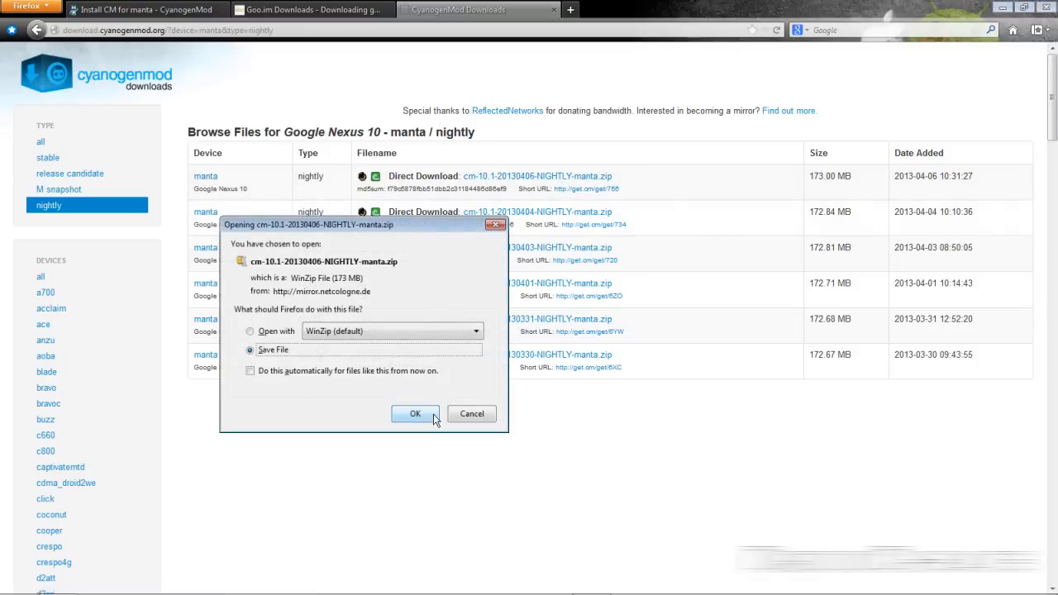
# Save the nightly cm-10.1-20130406-NIGHTLY-manta.zip to the computer
pyautogui.click(415, 413)
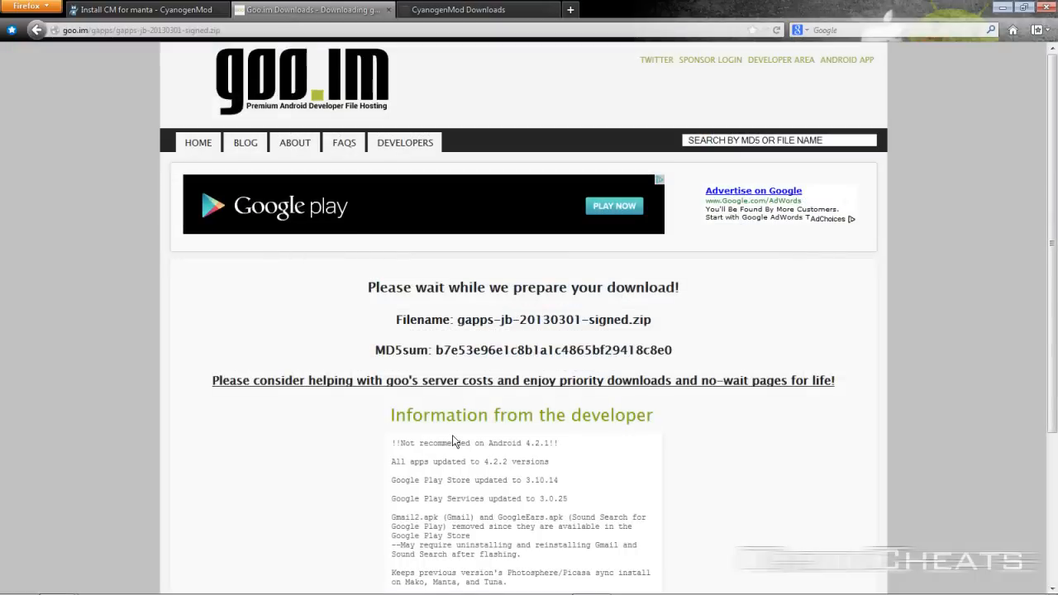
pyautogui.moveTo(386, 313)
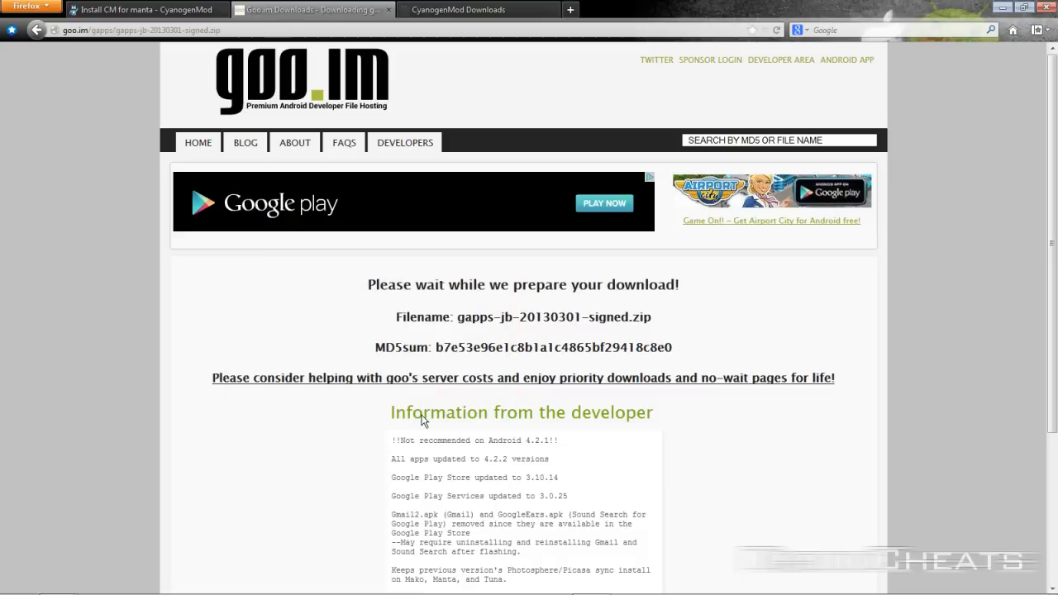
pyautogui.moveTo(559, 86)
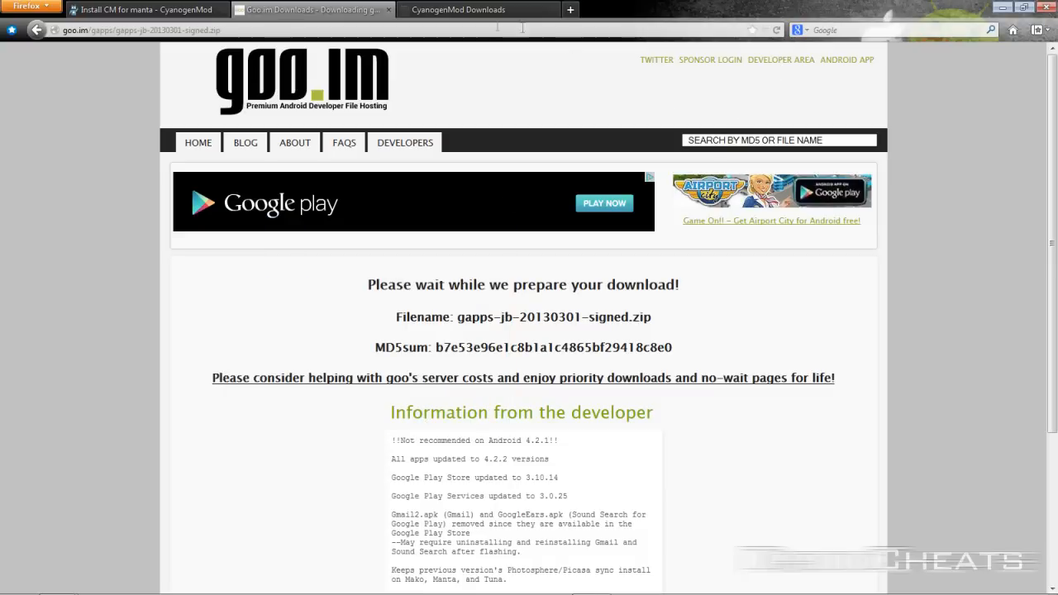
# Bring up the goo.im page for gapps-jb-20130301-signed.zip so its download starts
pyautogui.click(314, 9)
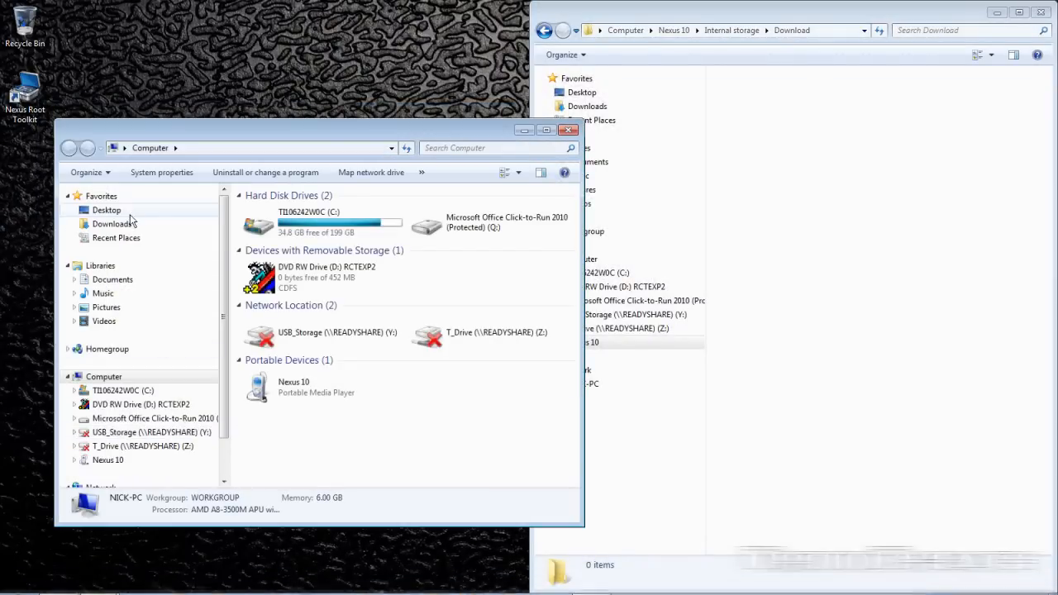
# Copy the nightly and gapps zips from Downloads into the Nexus 10's Download folder
pyautogui.click(114, 224)
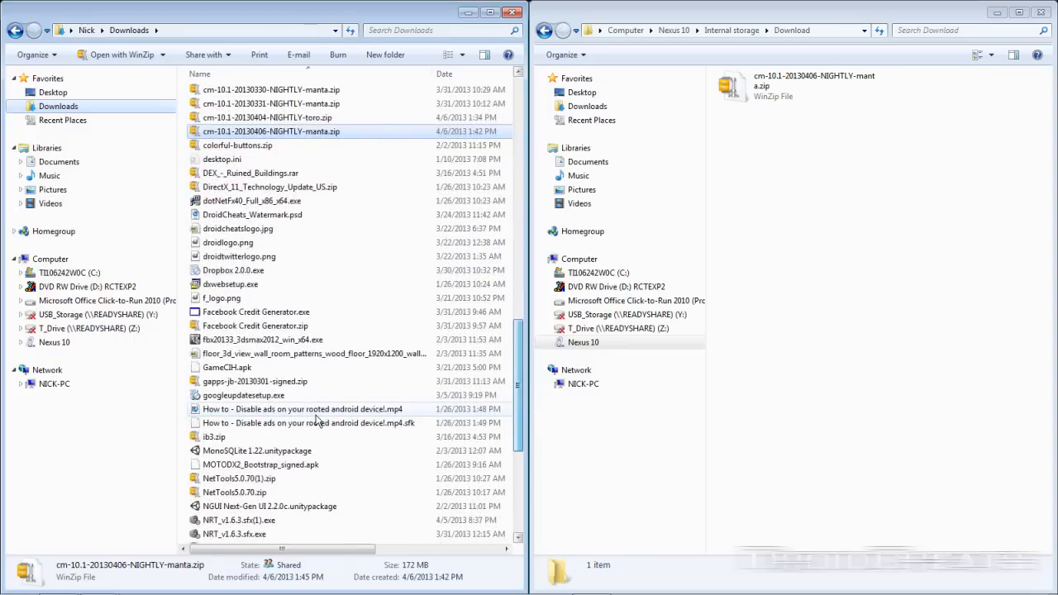
pyautogui.click(254, 381)
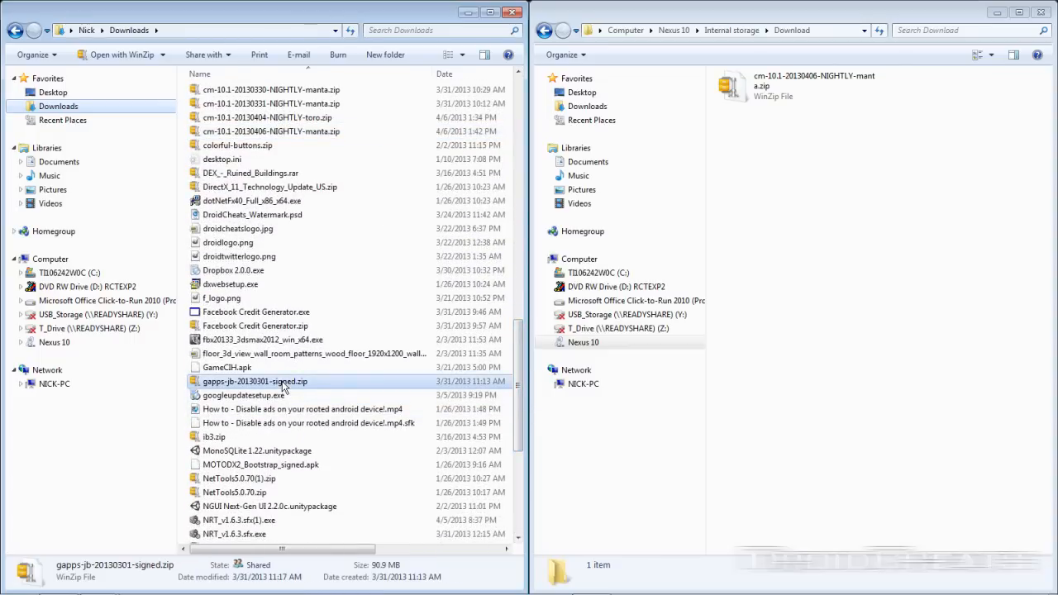
pyautogui.moveTo(818, 269)
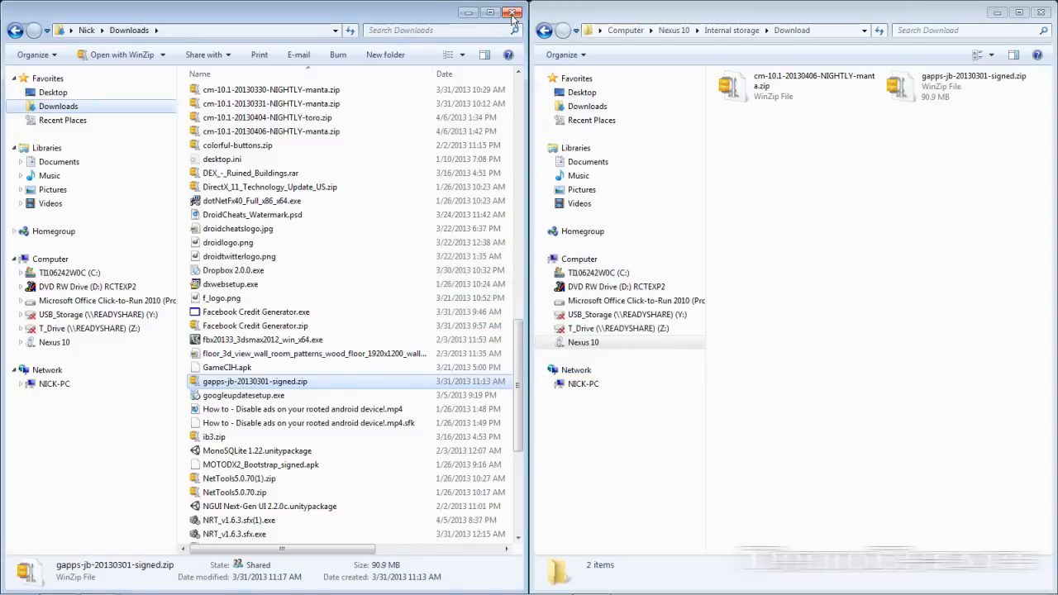
pyautogui.click(512, 12)
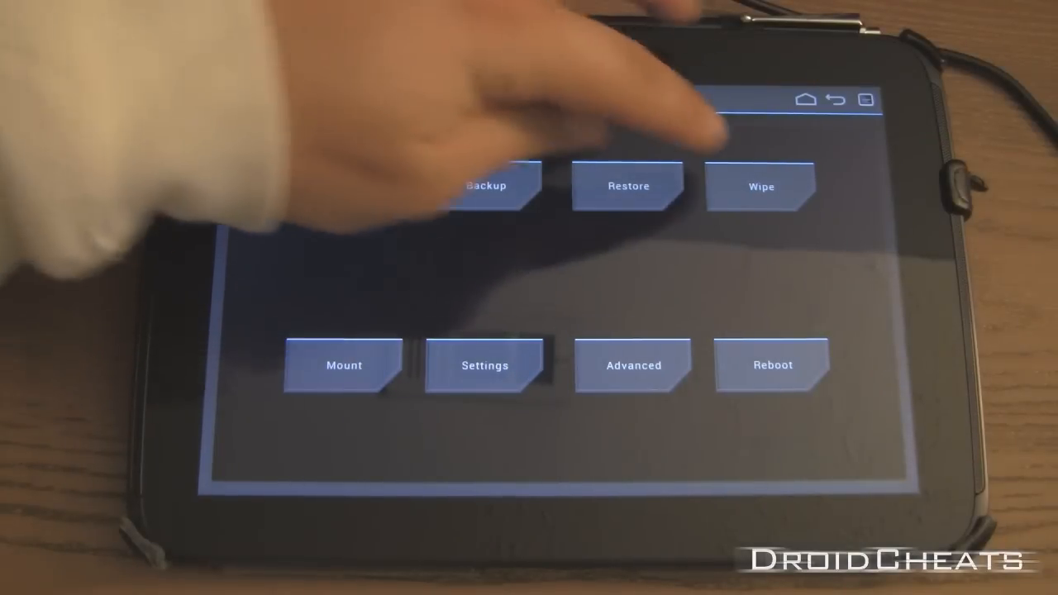
# Factory reset the tablet, wiping data and cache in TWRP
pyautogui.click(760, 185)
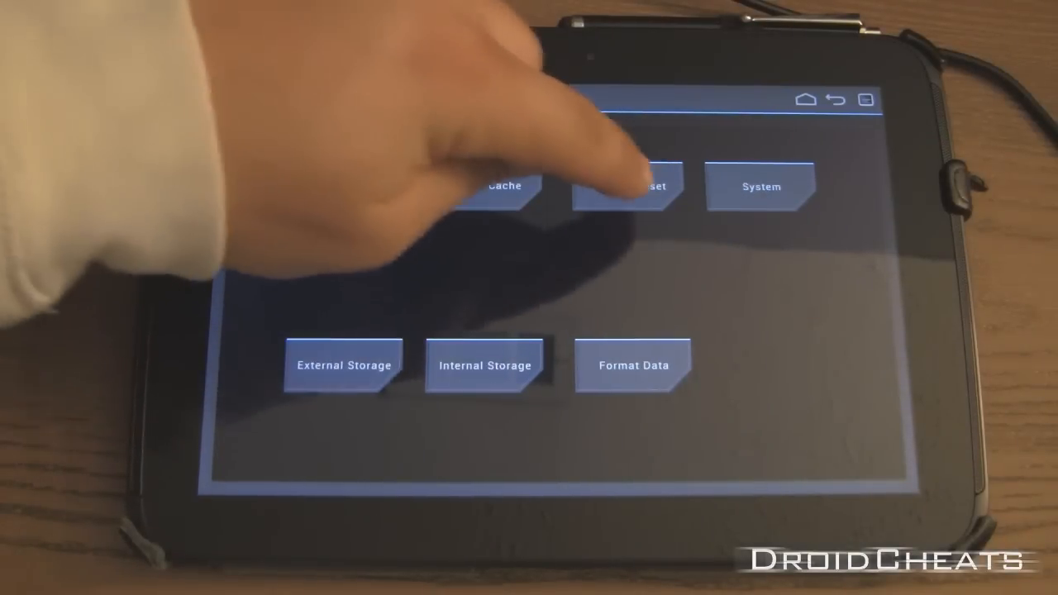
pyautogui.click(633, 185)
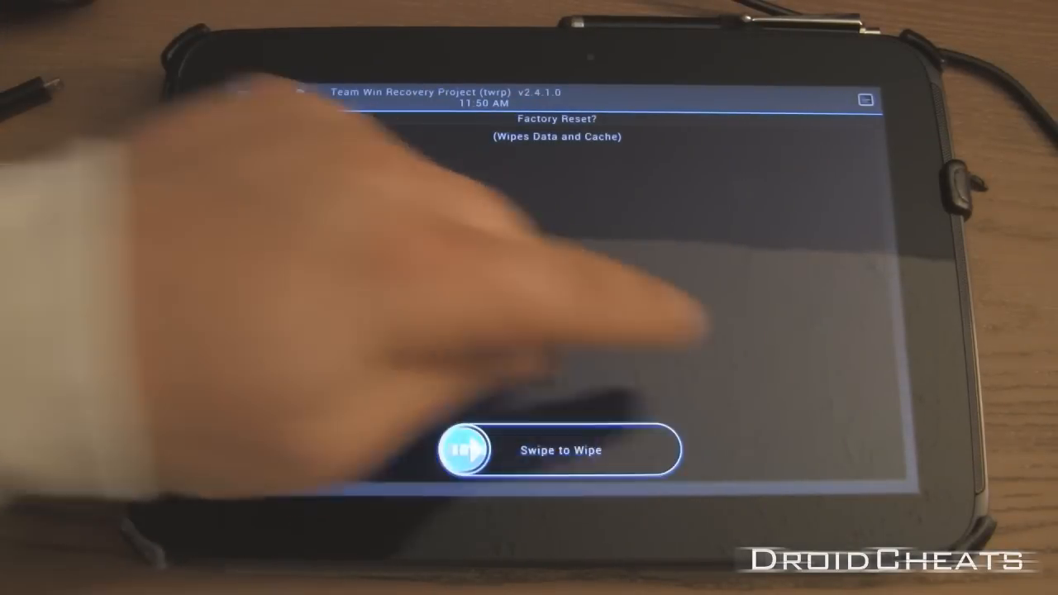
pyautogui.moveTo(467, 449); pyautogui.dragTo(658, 450)
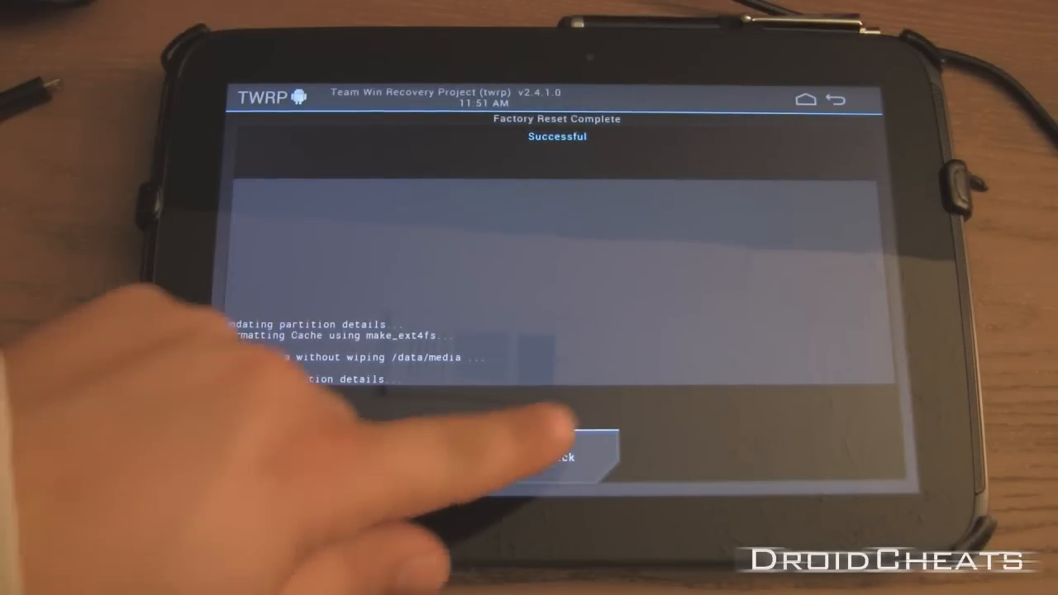
pyautogui.click(566, 456)
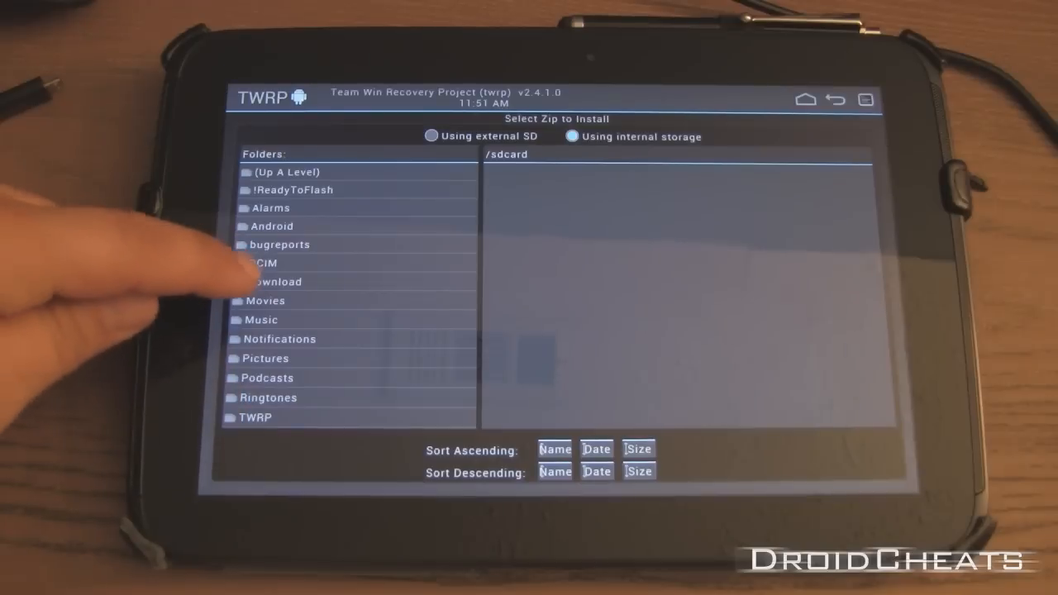
# Flash cm-10.1-20130406-NIGHTLY-manta.zip from Download and wipe cache and Dalvik
pyautogui.click(277, 282)
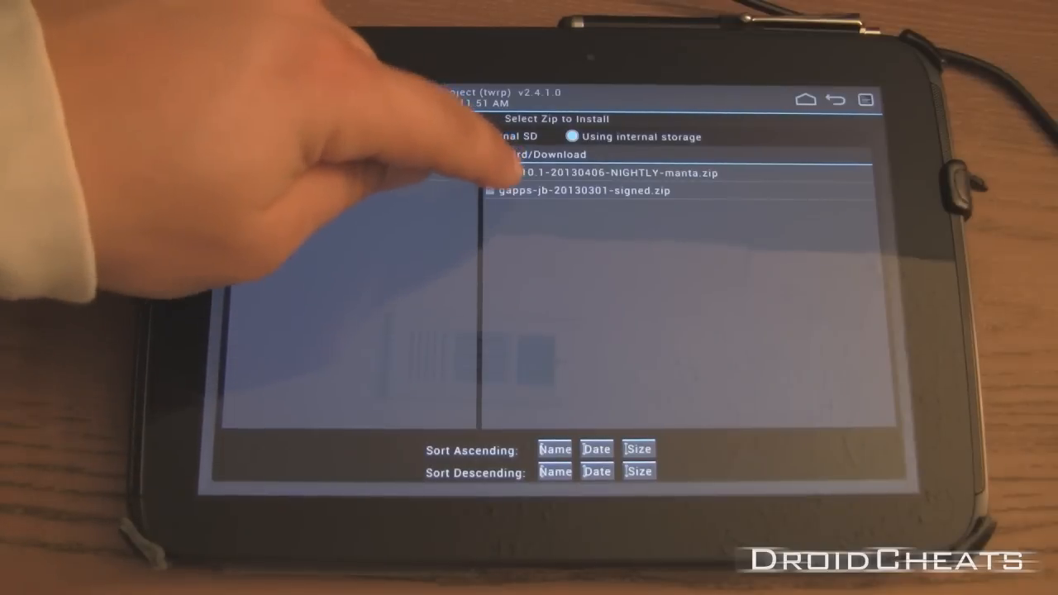
pyautogui.click(612, 173)
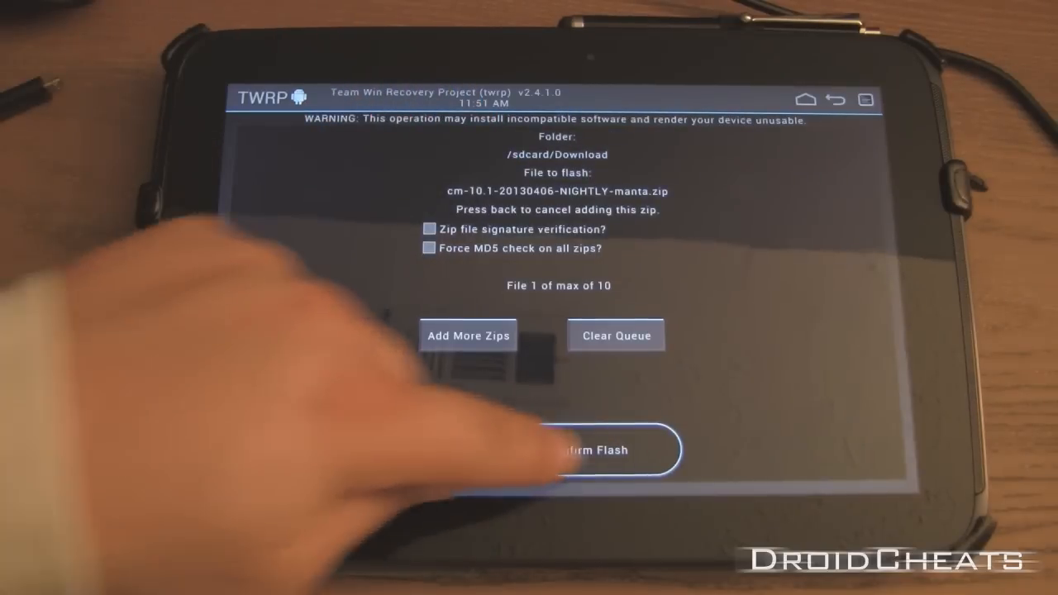
pyautogui.click(567, 450)
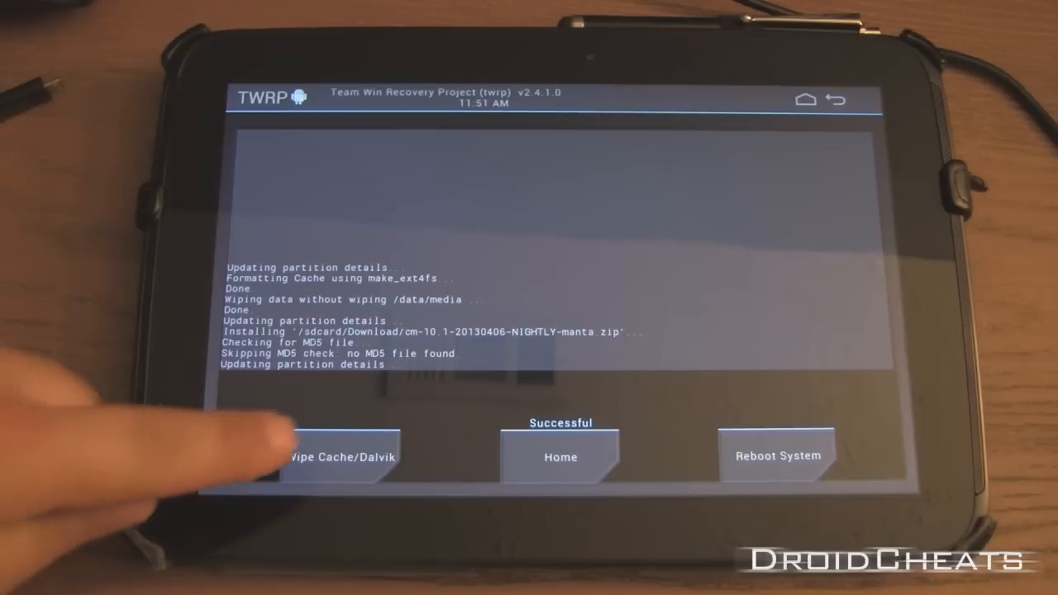
pyautogui.click(339, 457)
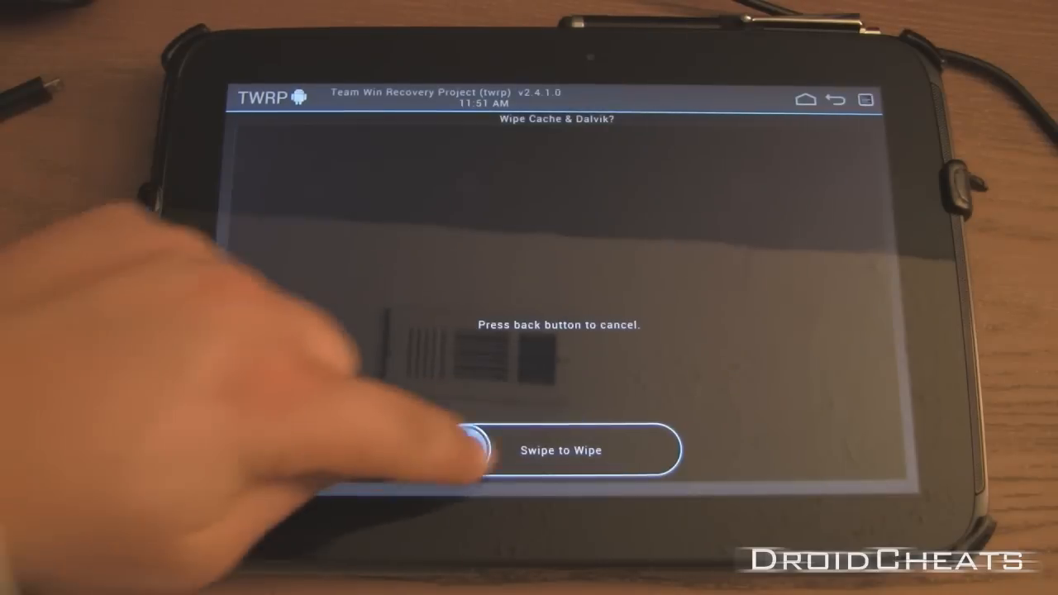
pyautogui.moveTo(496, 451); pyautogui.dragTo(670, 450)
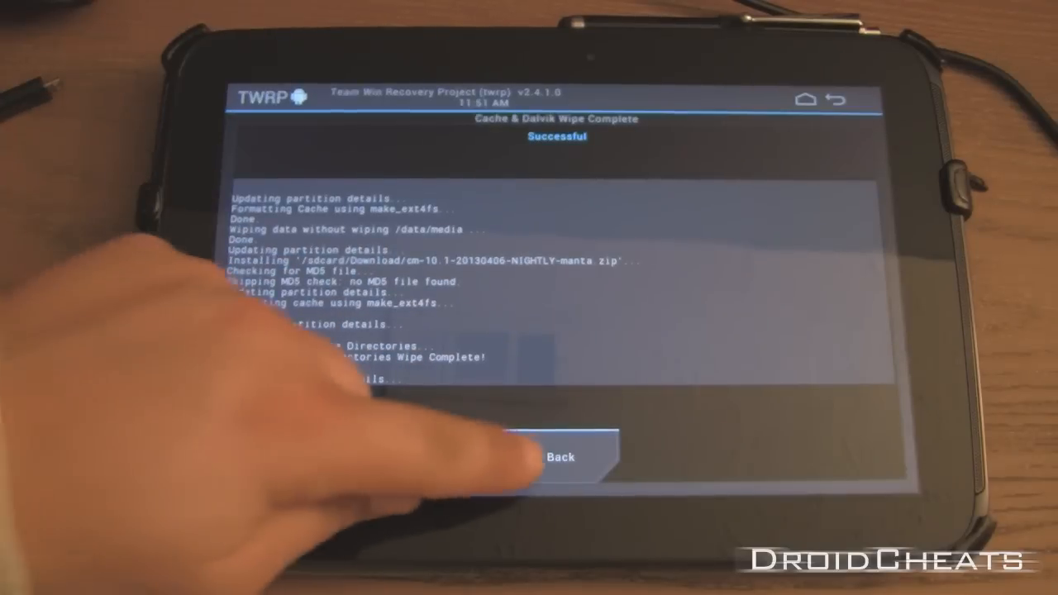
pyautogui.click(561, 457)
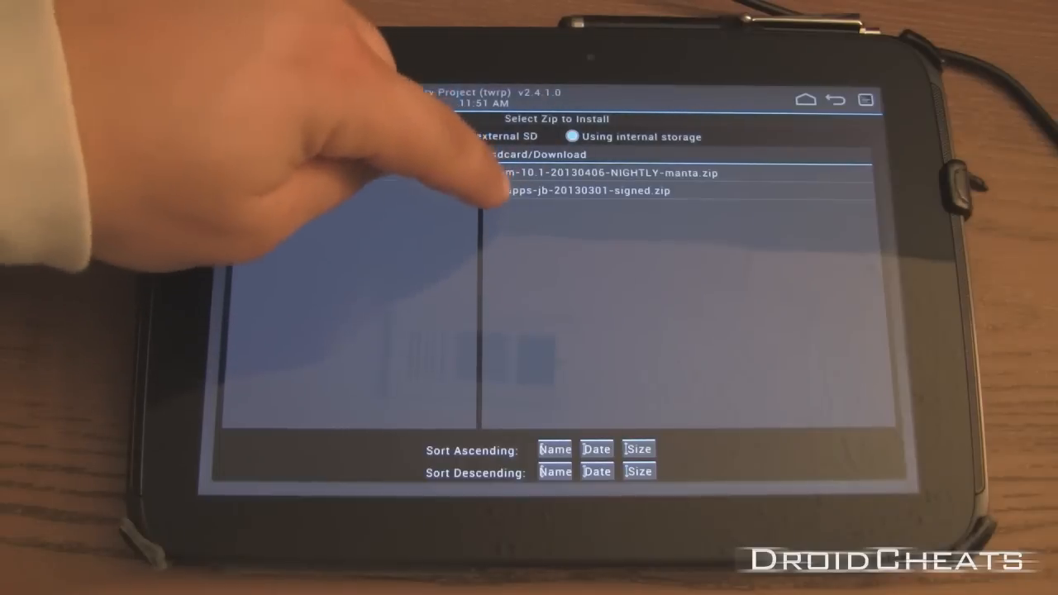
# Flash gapps-jb-20130301-signed.zip, wipe cache and Dalvik again, and reboot the system
pyautogui.click(591, 190)
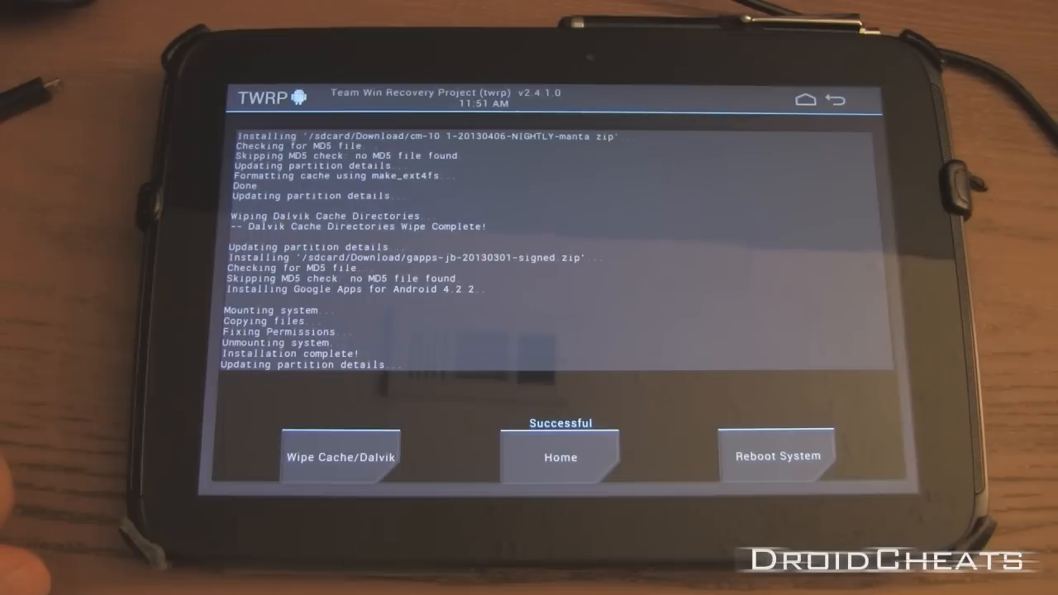
pyautogui.click(339, 457)
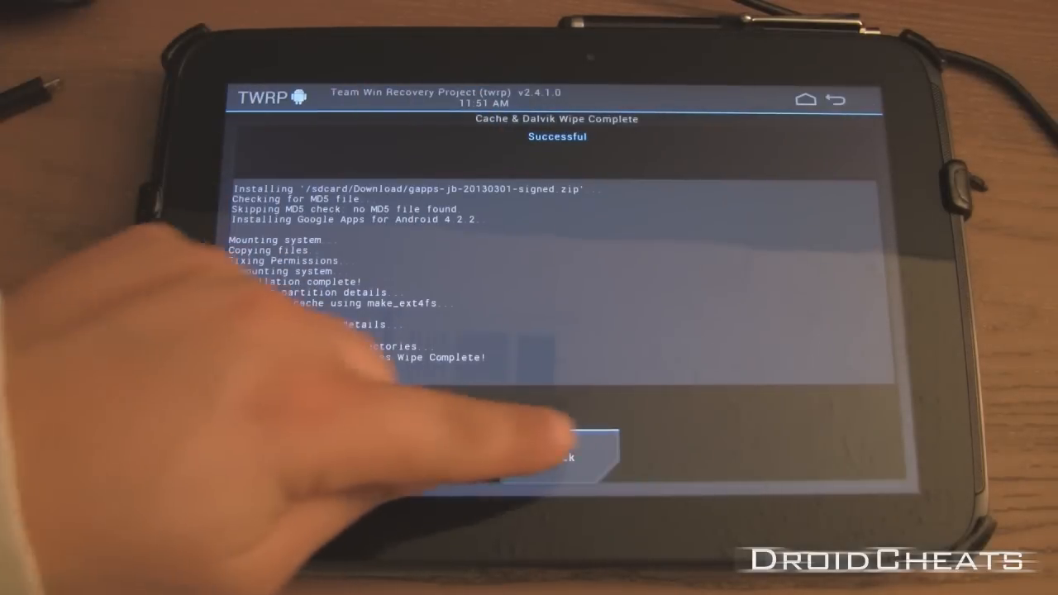
pyautogui.click(559, 455)
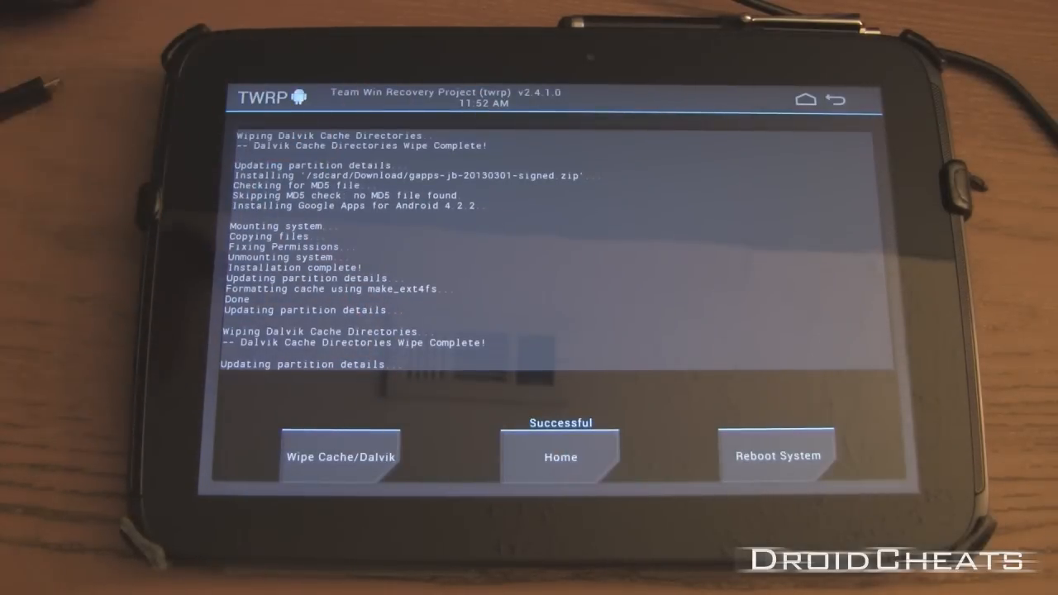
pyautogui.click(777, 456)
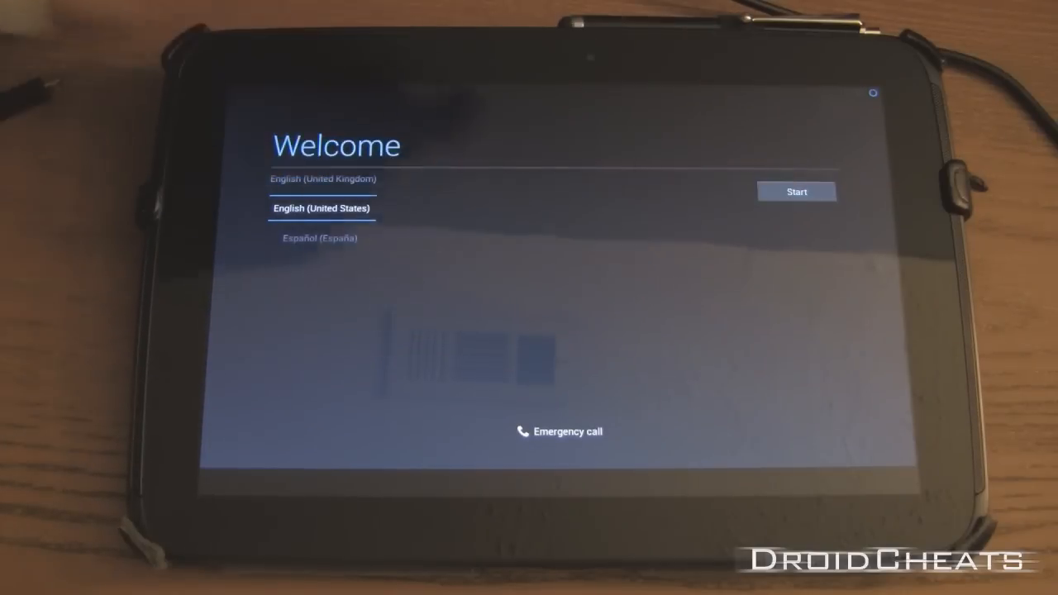
# Complete first-boot setup, skipping Wi-Fi, to reach the home screen
pyautogui.click(797, 191)
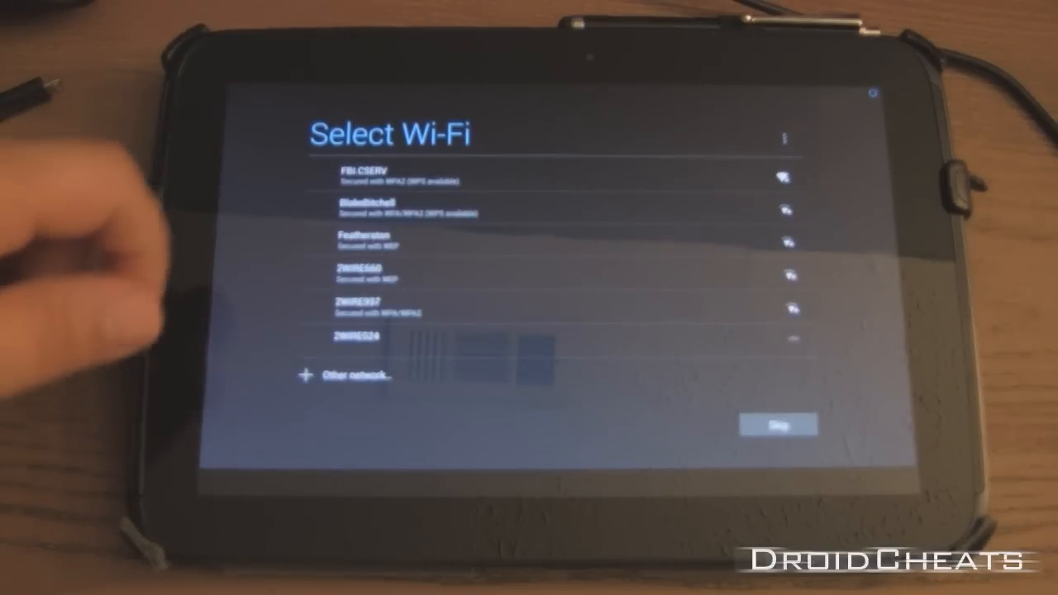
pyautogui.click(776, 424)
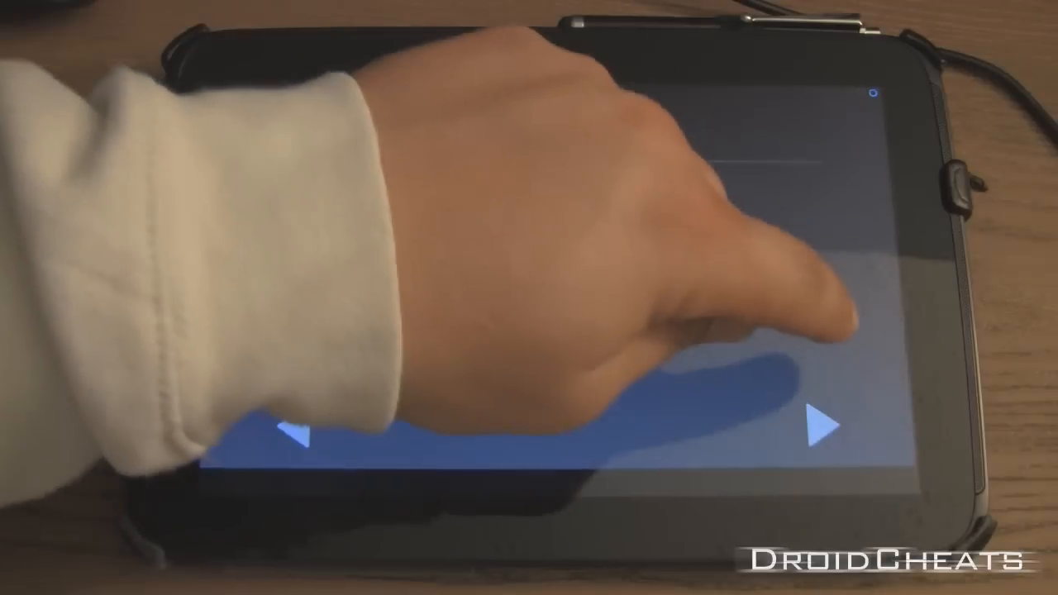
pyautogui.click(823, 428)
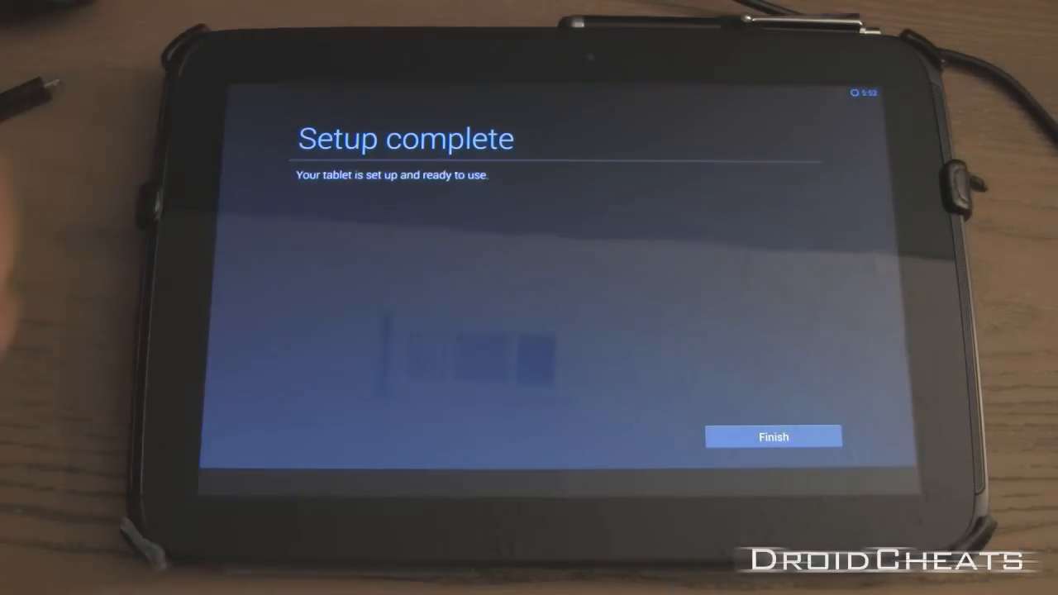
pyautogui.click(773, 436)
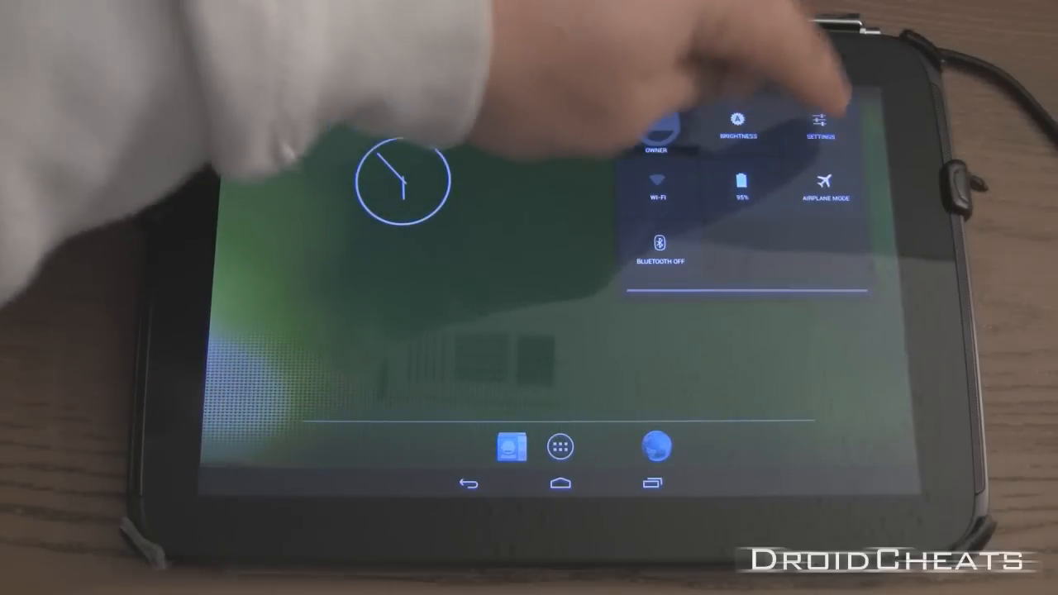
# Enable Fullscreen mode in Trebuchet's General preferences
pyautogui.click(822, 120)
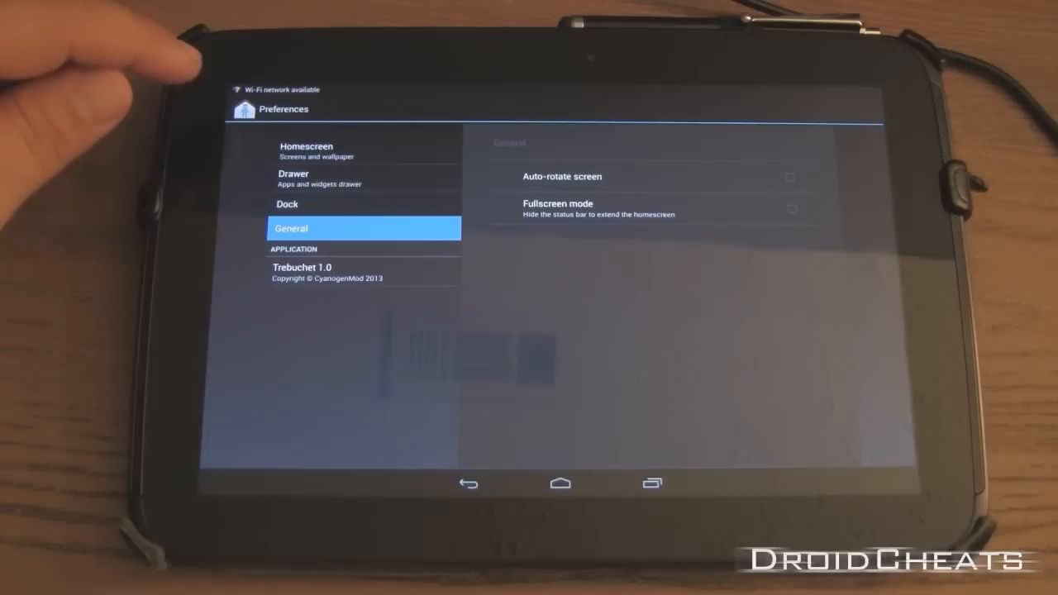
pyautogui.click(792, 208)
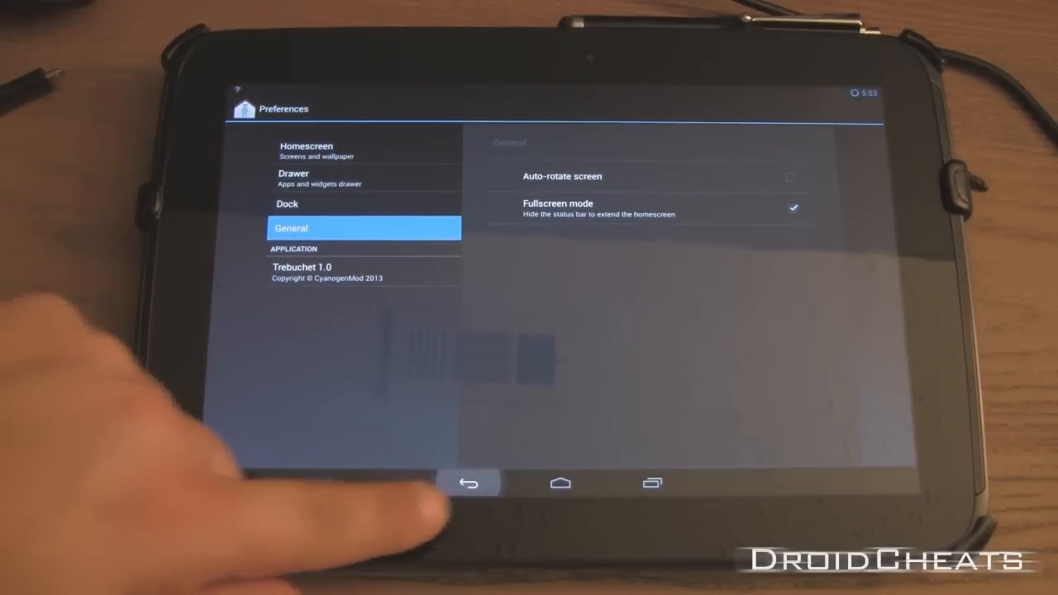
pyautogui.click(469, 483)
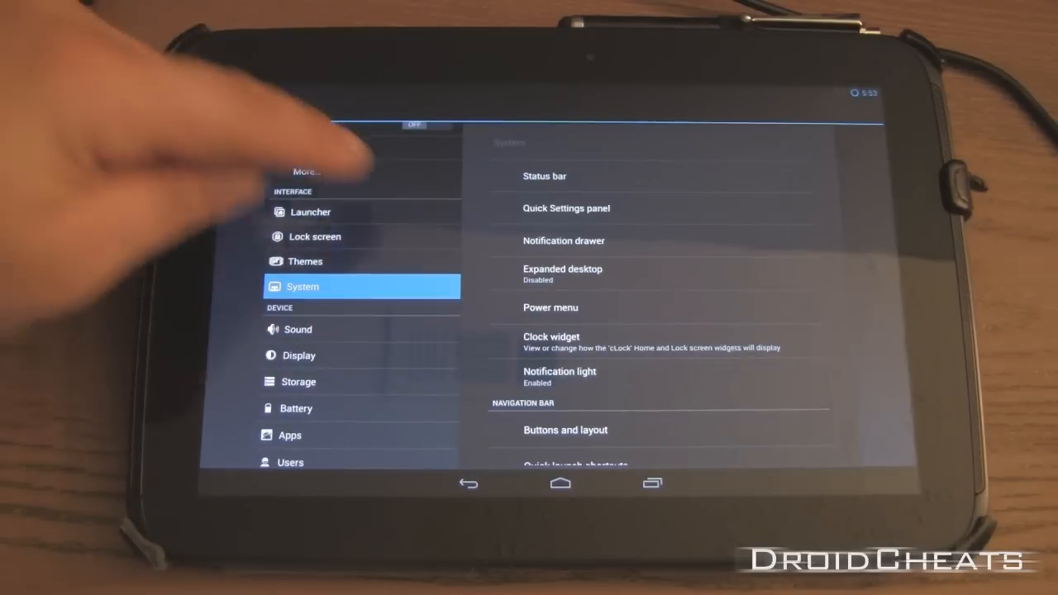
# Set Expanded desktop to Status bar visible and enable Pie controls in System settings
pyautogui.click(563, 273)
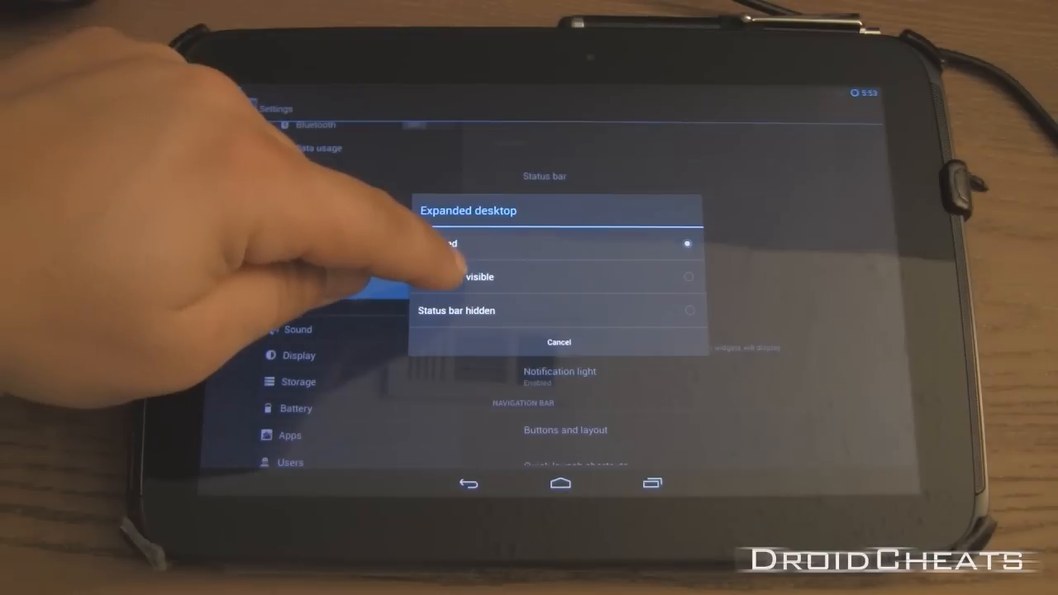
pyautogui.click(463, 277)
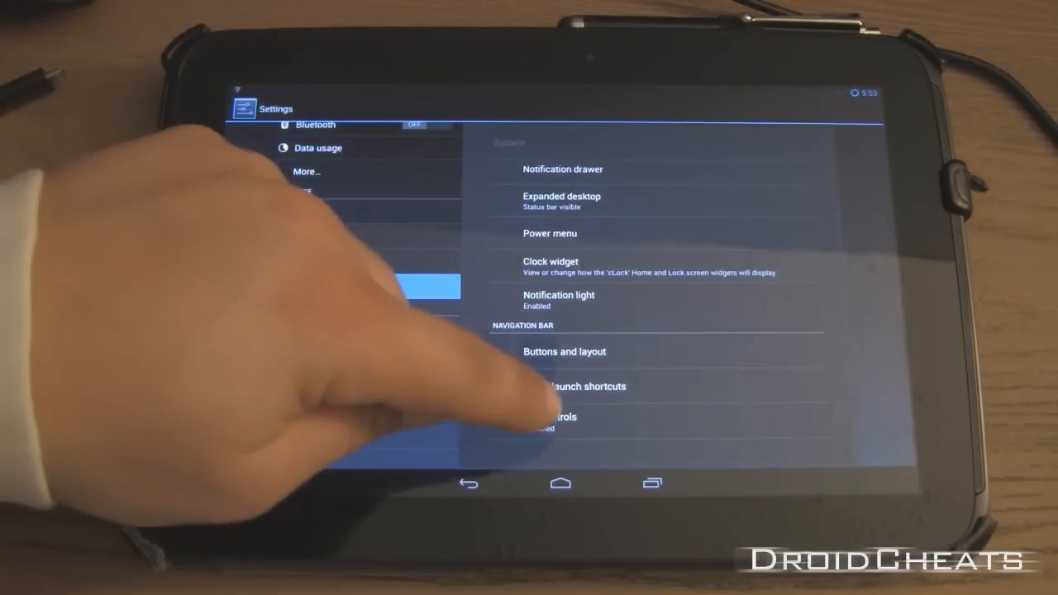
pyautogui.click(554, 417)
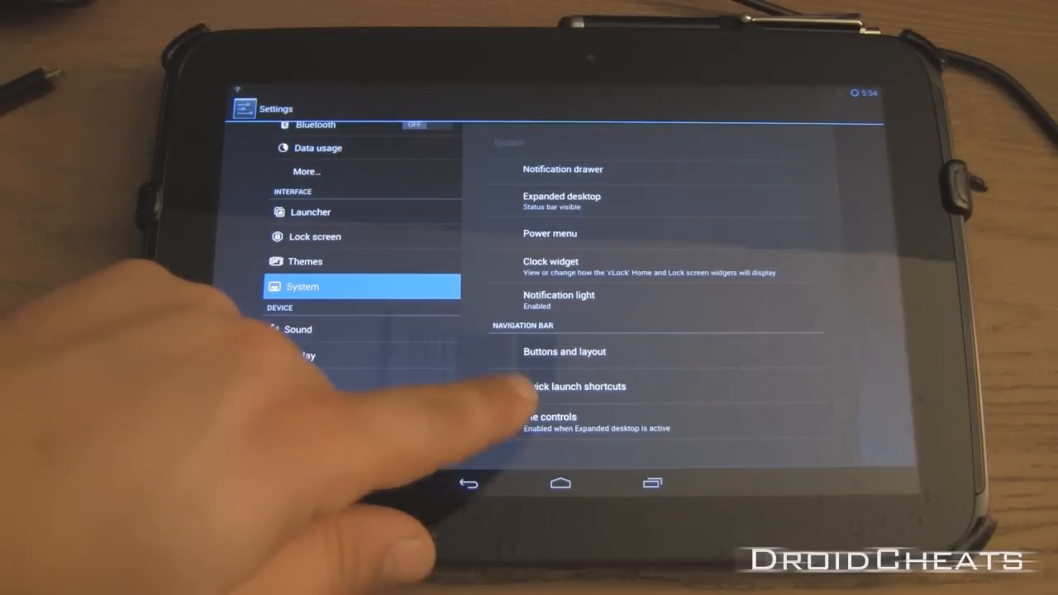
pyautogui.click(560, 484)
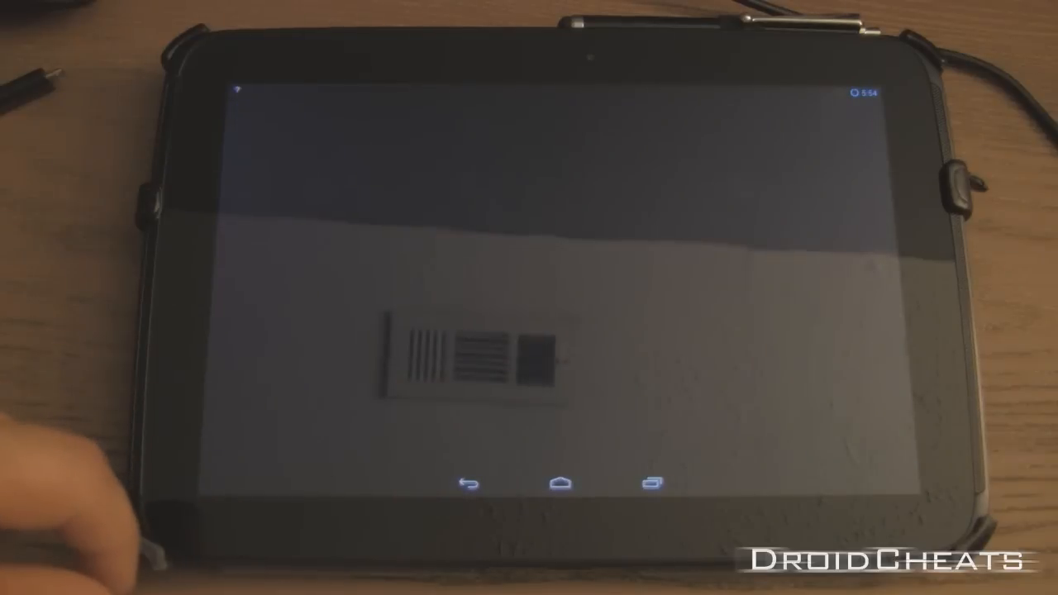
pyautogui.click(471, 482)
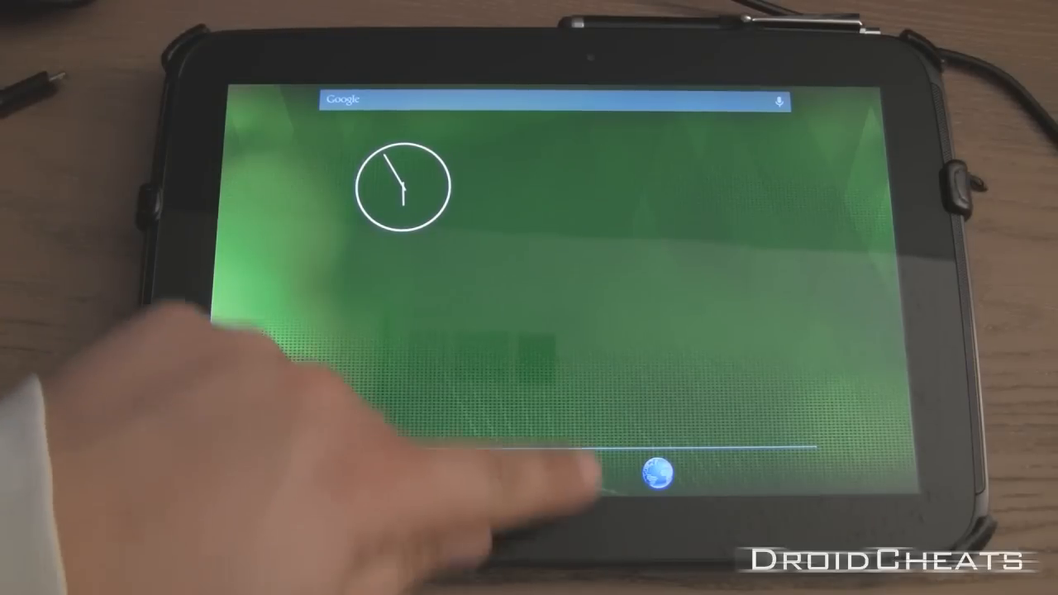
# Summon the Pie navigation controls from the bottom edge of the home screen
pyautogui.click(656, 473)
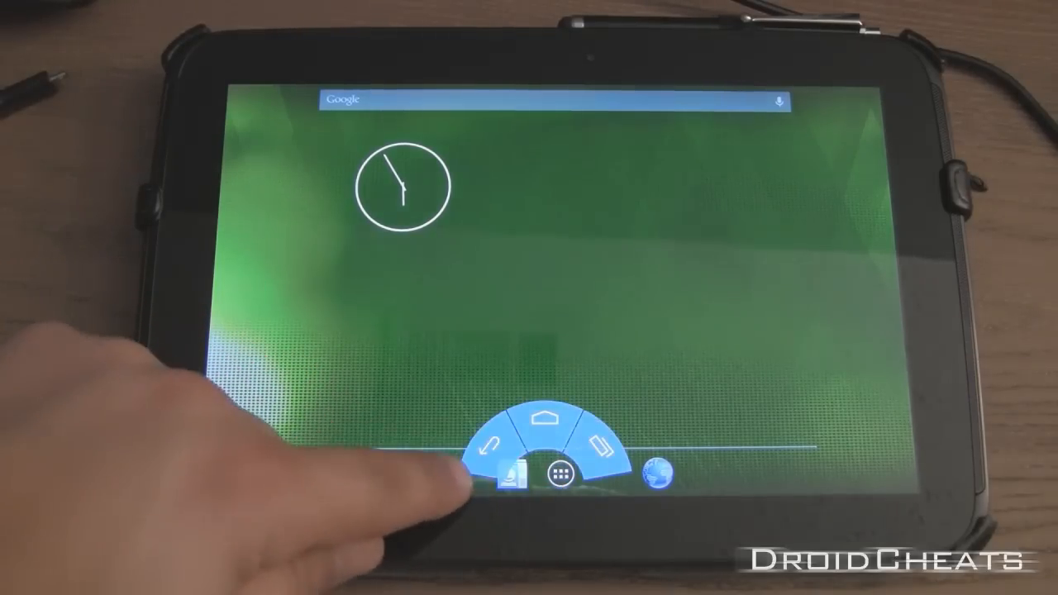